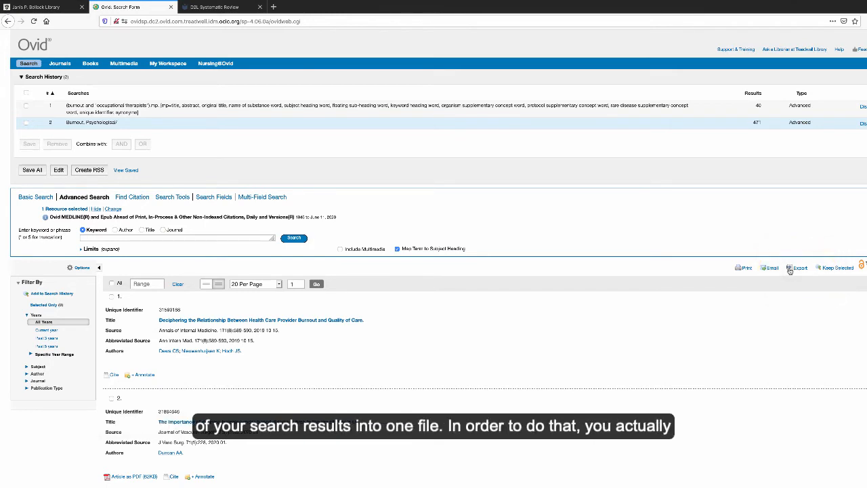
Mark all references in the search results as selected via the 'All' checkbox.
click(113, 283)
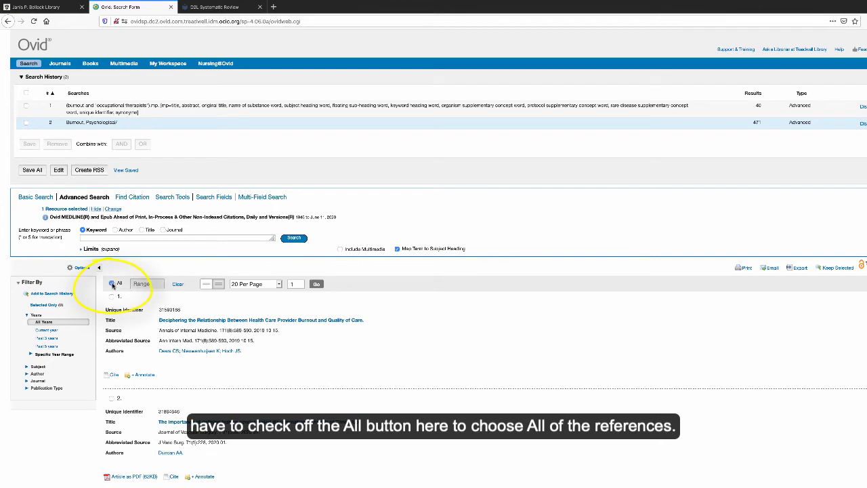
click(112, 283)
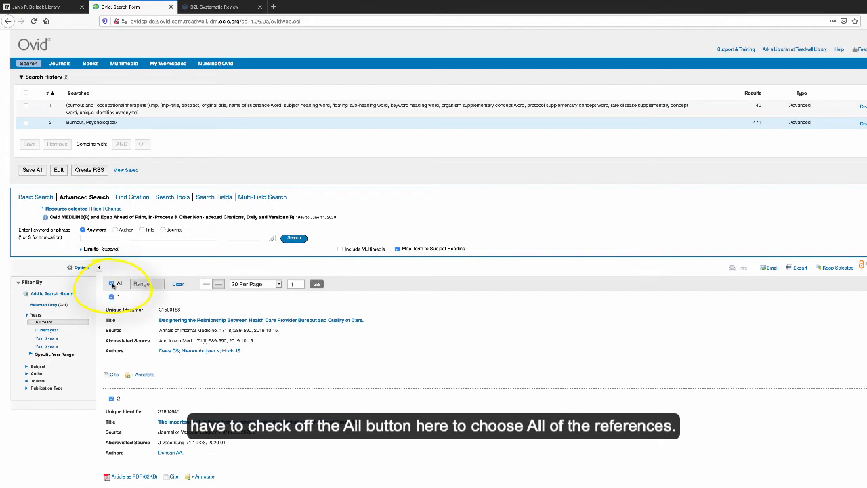
click(111, 284)
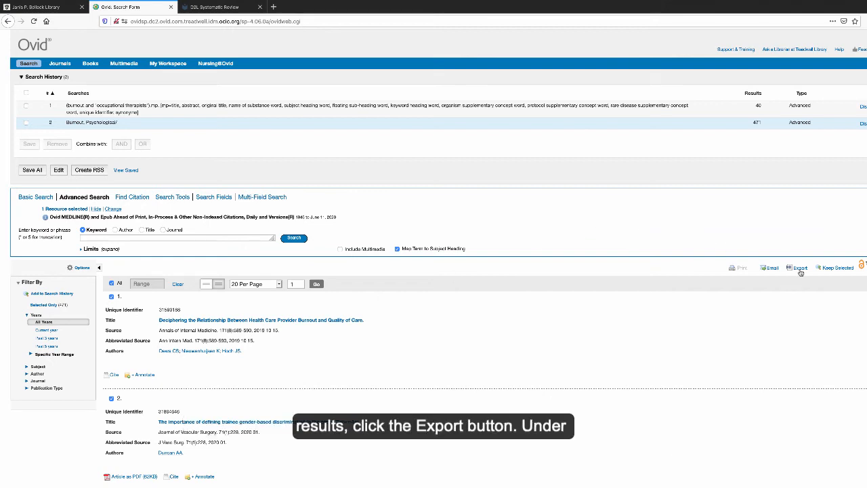
Configure the export as RIS format with Citation + Abstract and no extra content included.
click(798, 267)
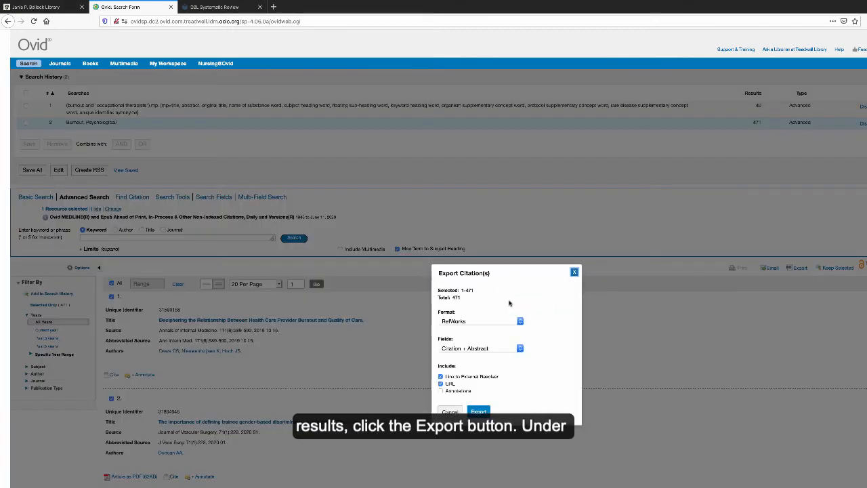
click(520, 320)
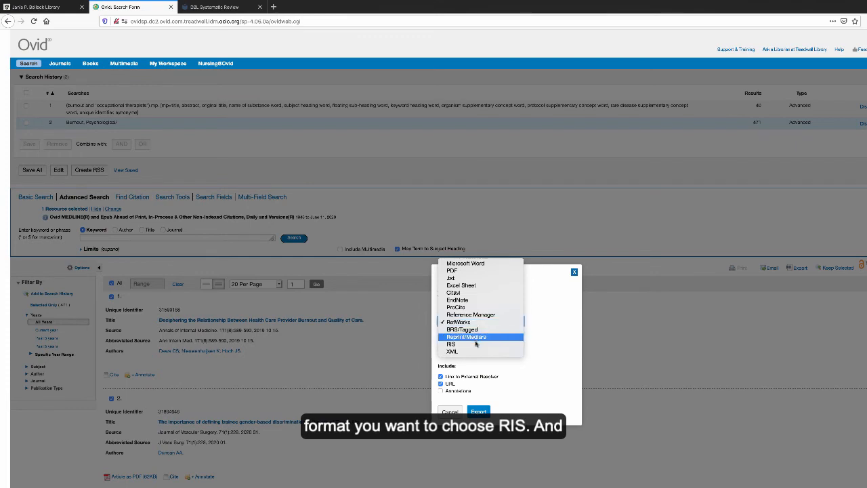
click(450, 344)
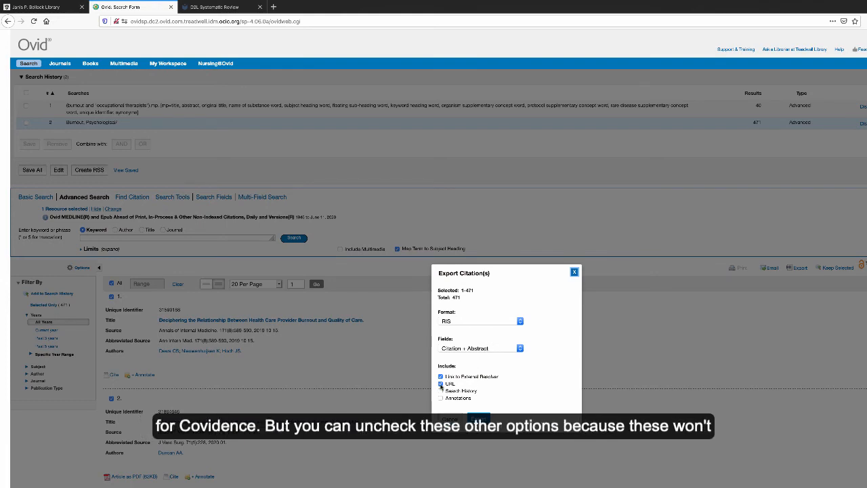
click(442, 384)
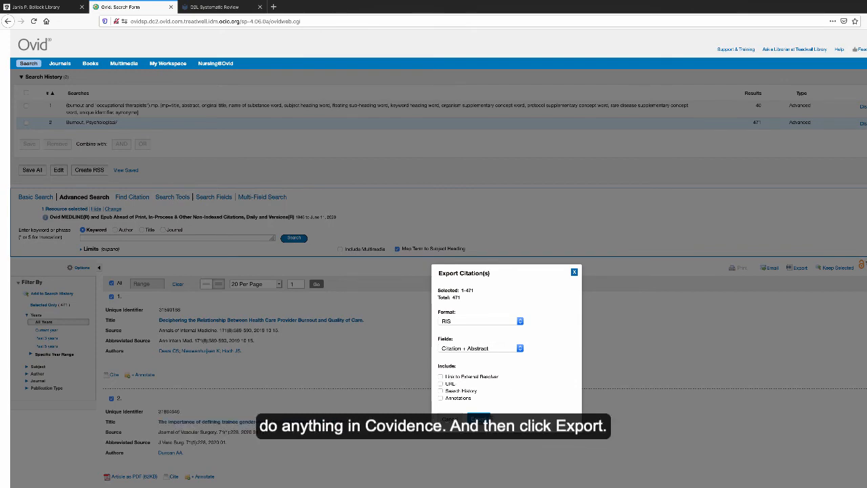
Export the 471 selected citations and save the RIS file.
click(476, 416)
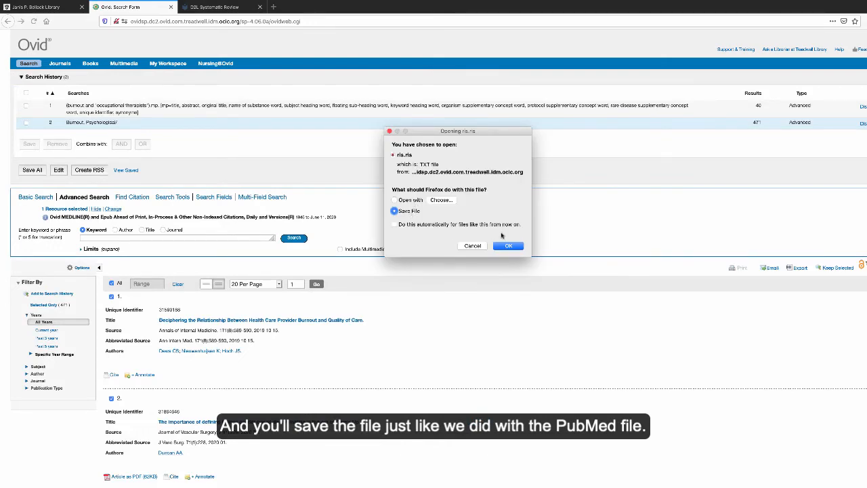
click(508, 245)
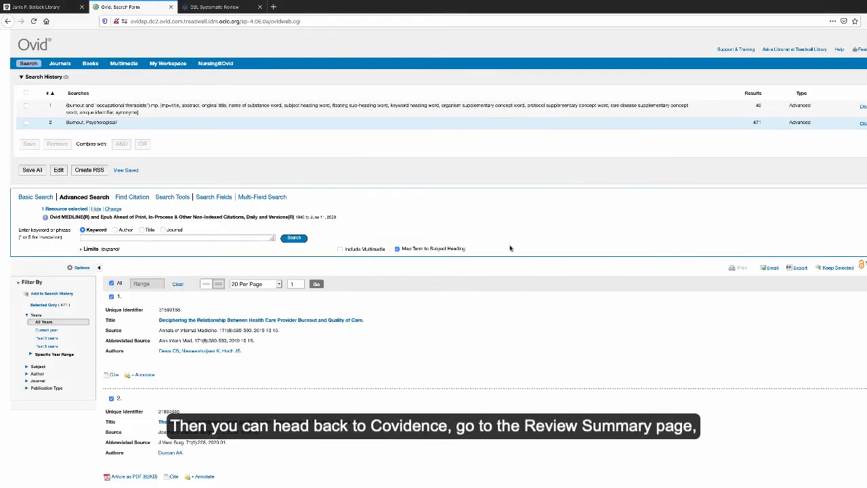